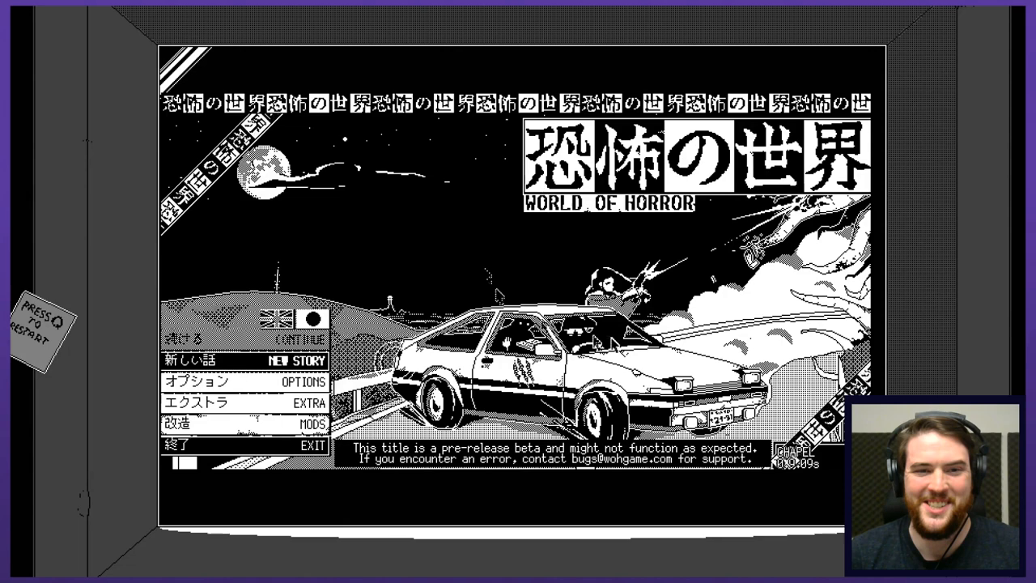
mouse_move(495, 235)
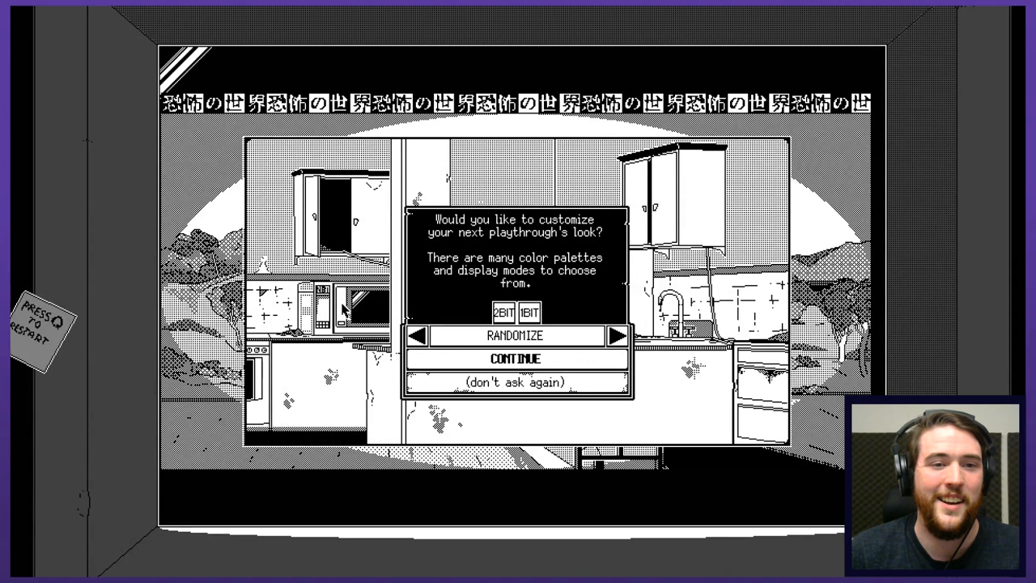
Preview the 2BIT look, keep 1BIT selected, and continue past the display prompt
left_click(505, 313)
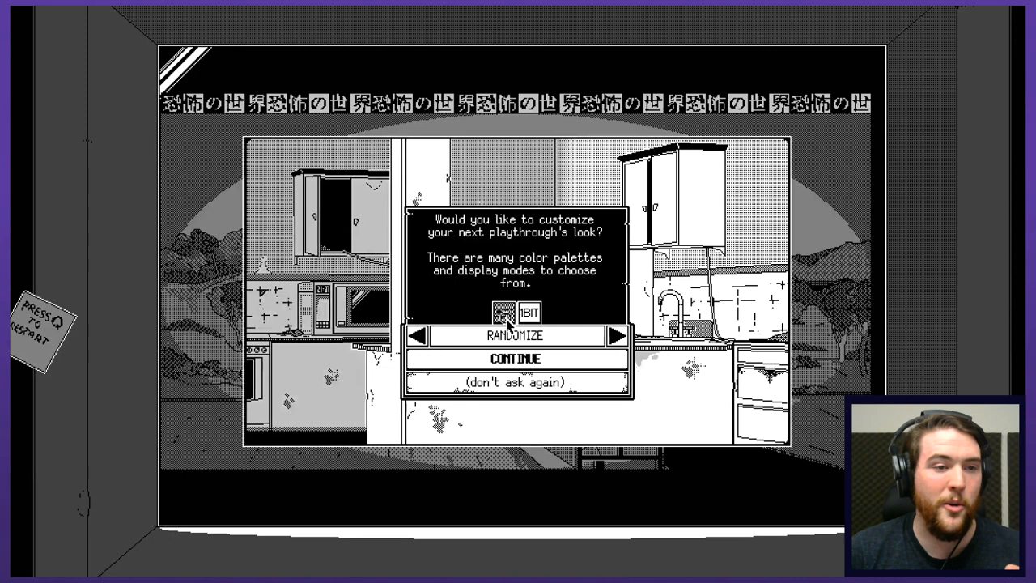
left_click(619, 335)
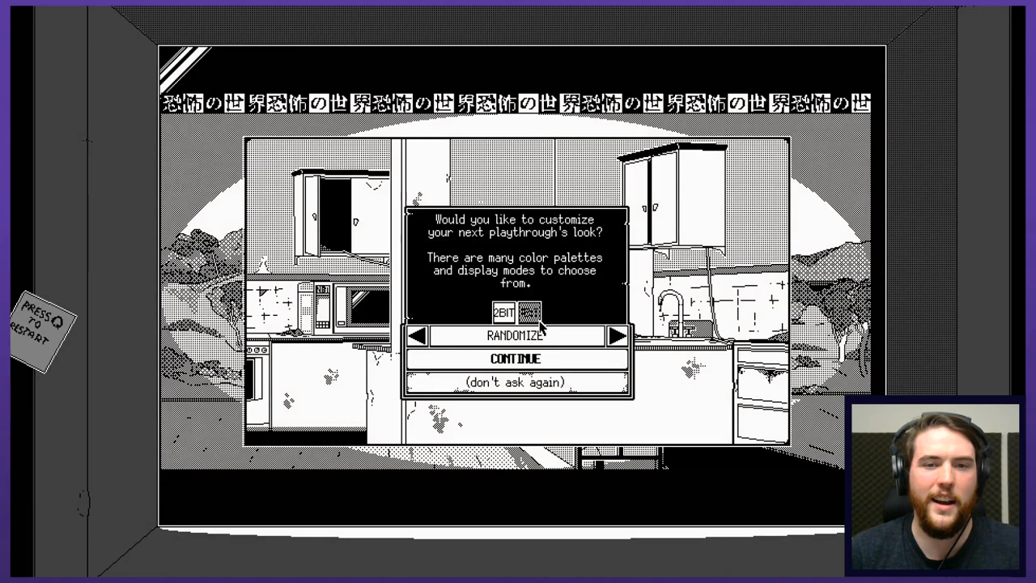
left_click(515, 358)
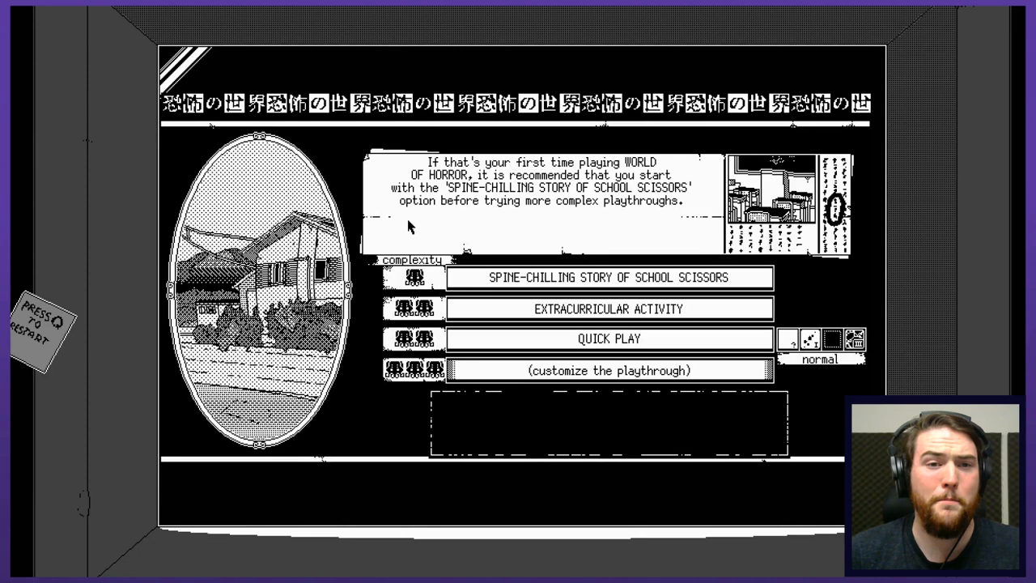
mouse_move(564, 227)
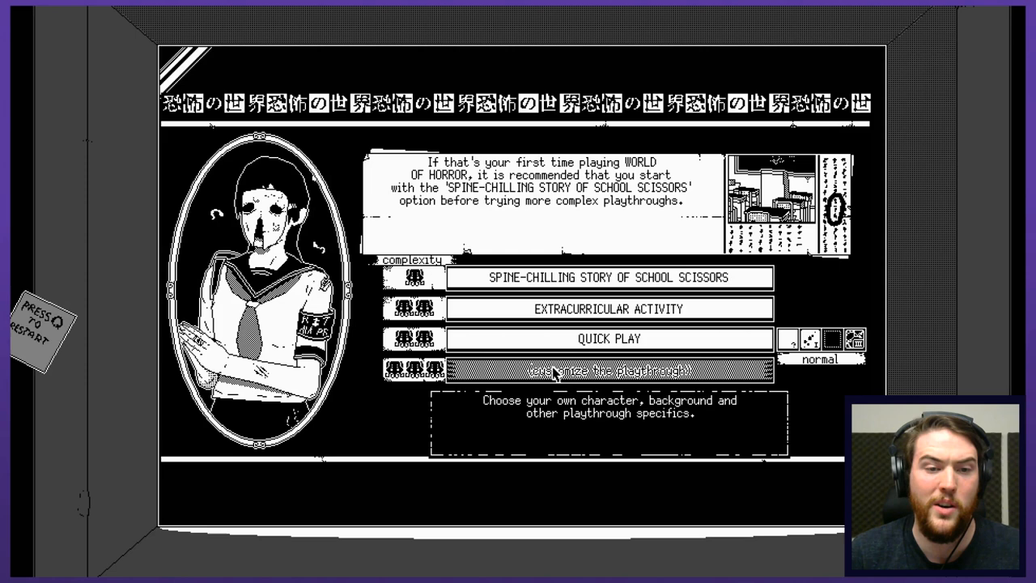
Select '(customize the playthrough)' instead of a preset story
left_click(612, 370)
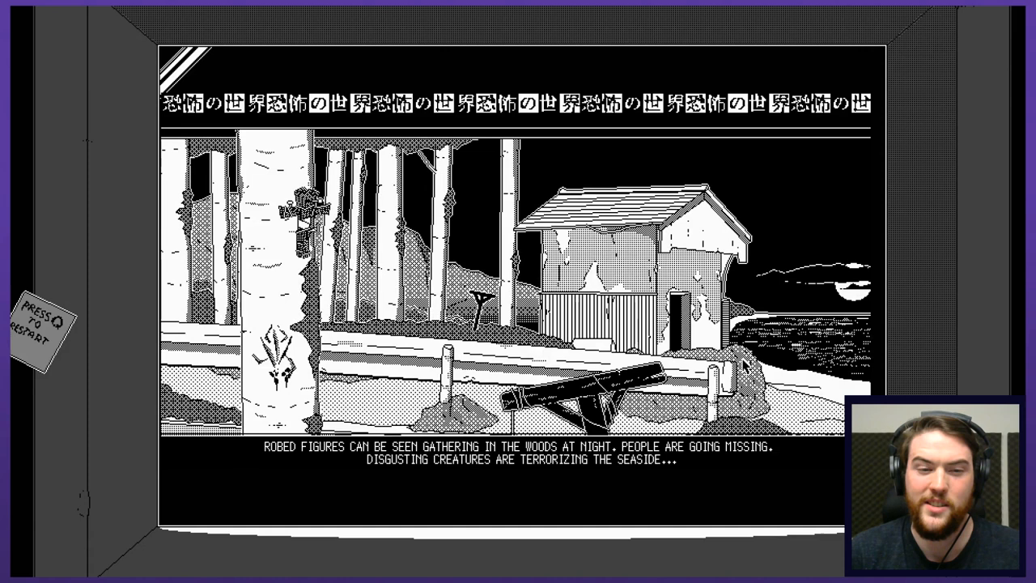
mouse_move(676, 364)
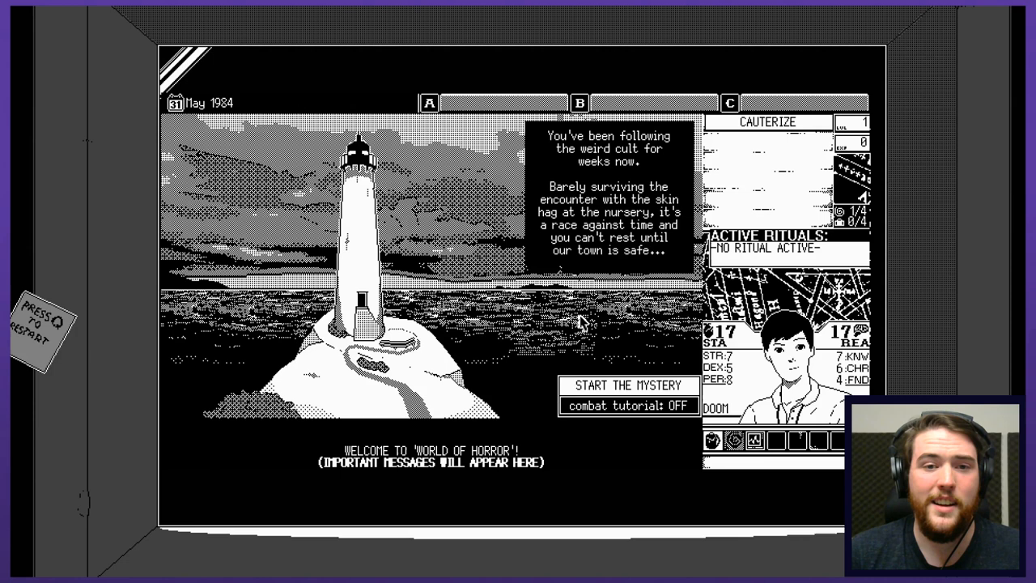
Switch the combat tutorial to ON and start the School Scissors mystery
left_click(628, 404)
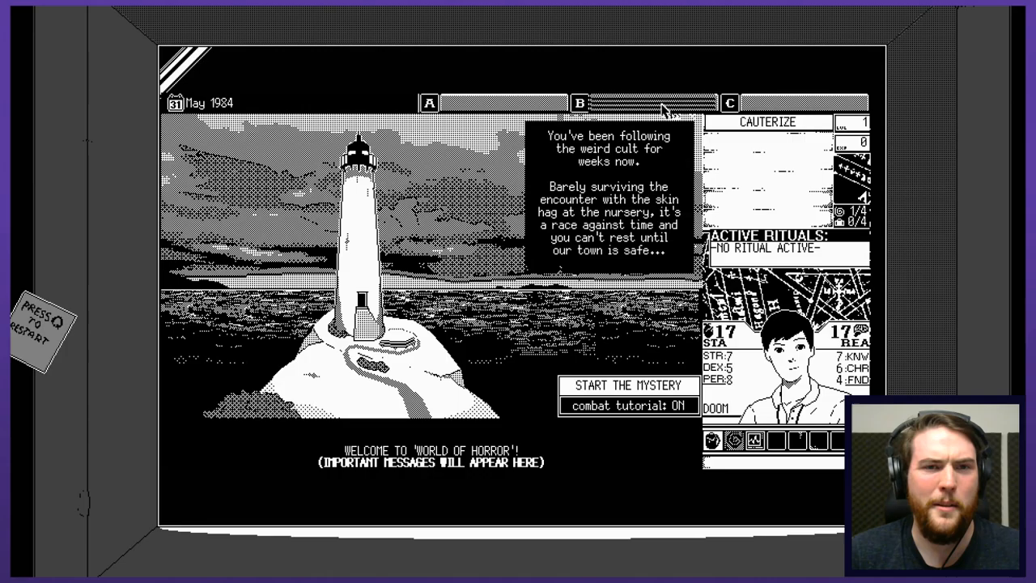
left_click(628, 385)
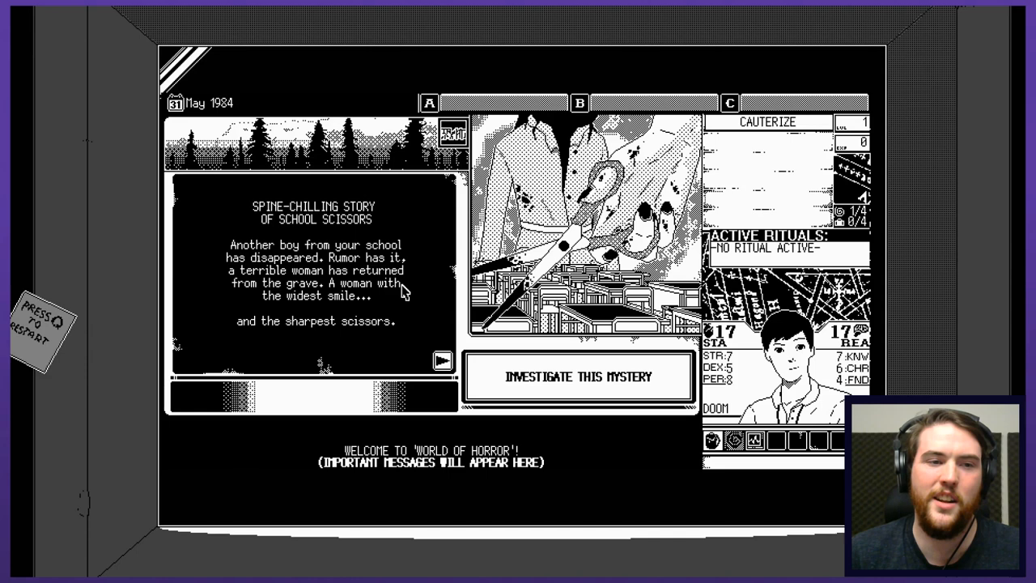
mouse_move(419, 304)
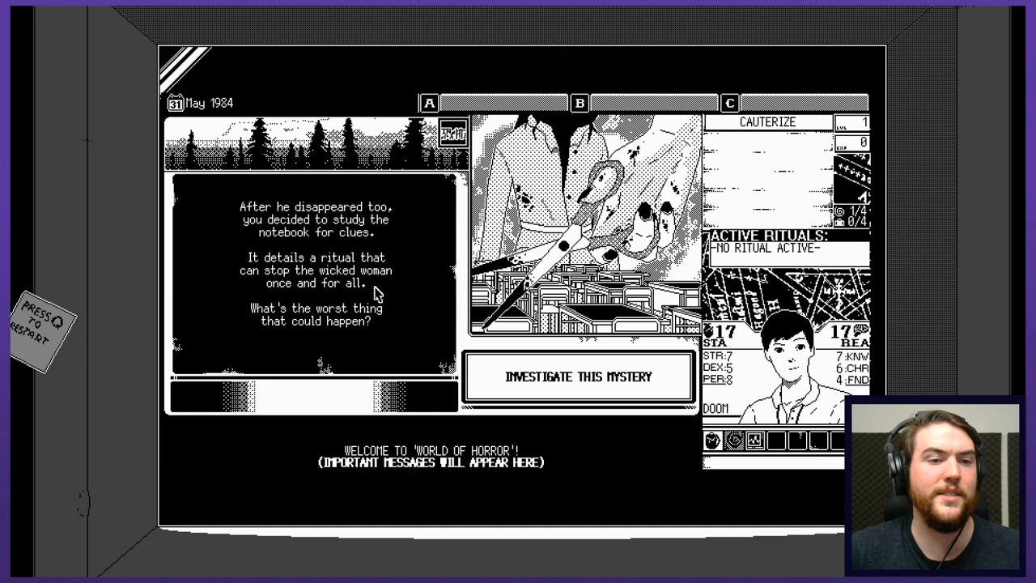
mouse_move(478, 344)
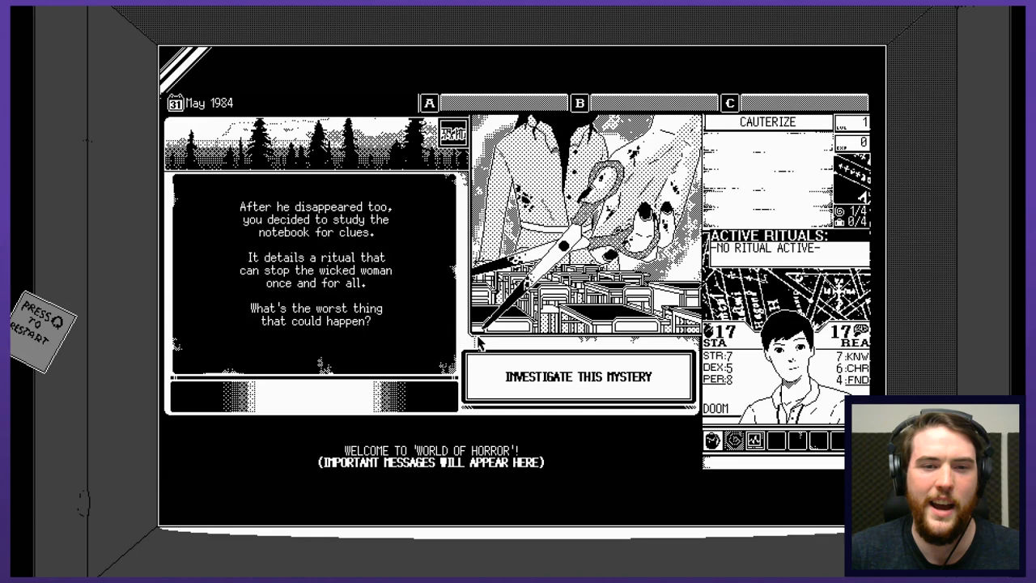
Begin investigating the Spine-Chilling Story of School Scissors
left_click(580, 375)
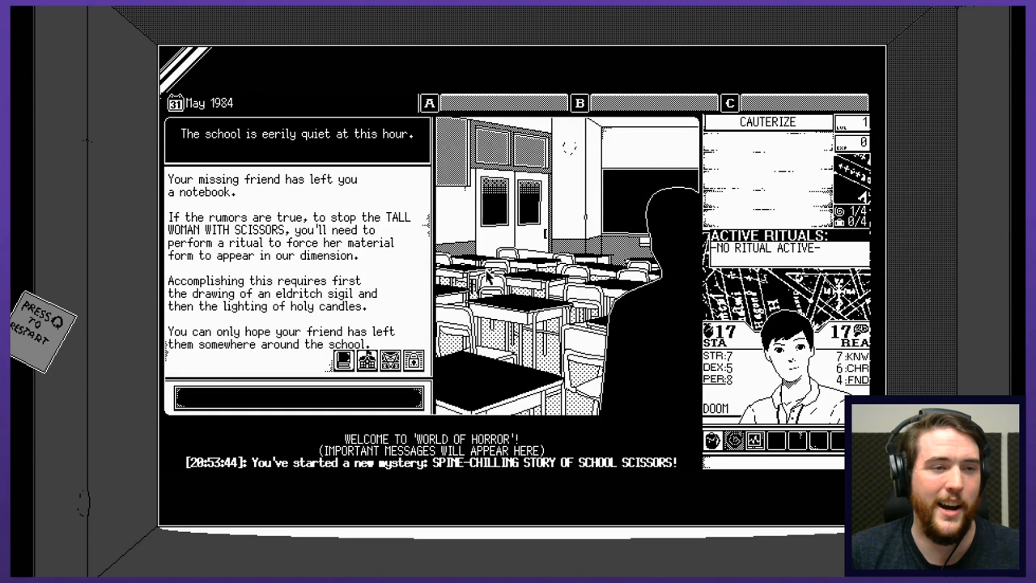
mouse_move(337, 267)
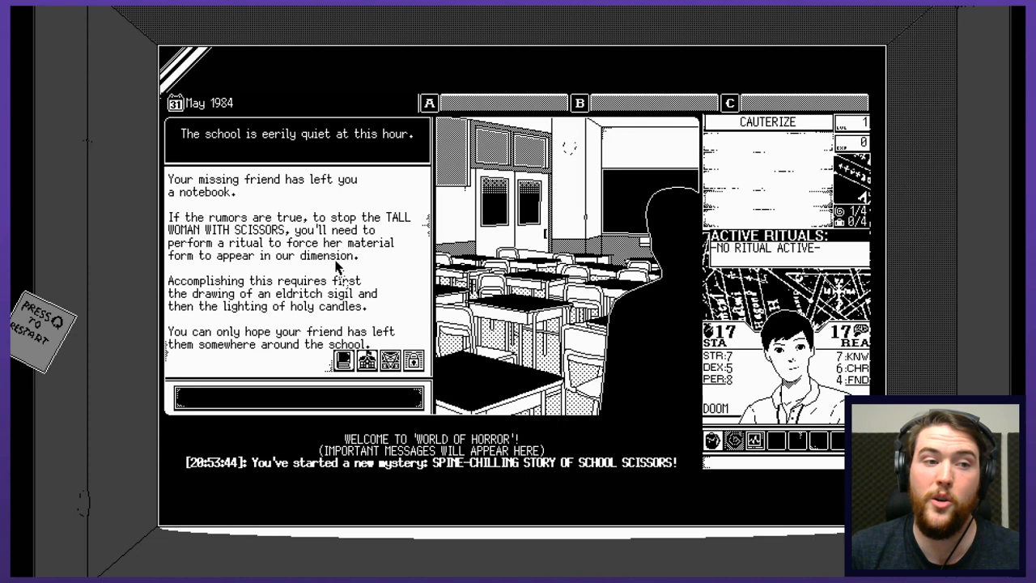
mouse_move(375, 214)
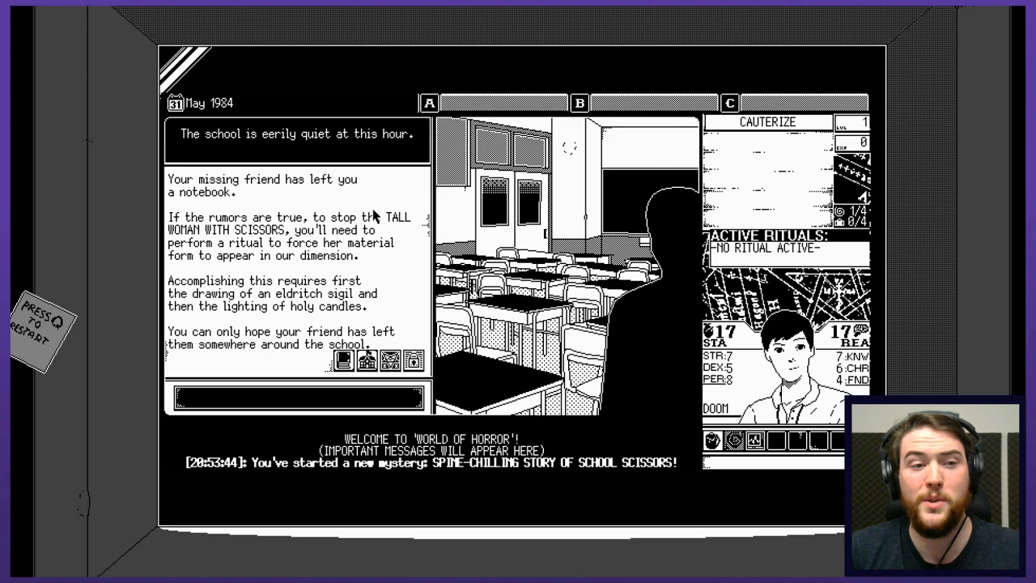
mouse_move(343, 235)
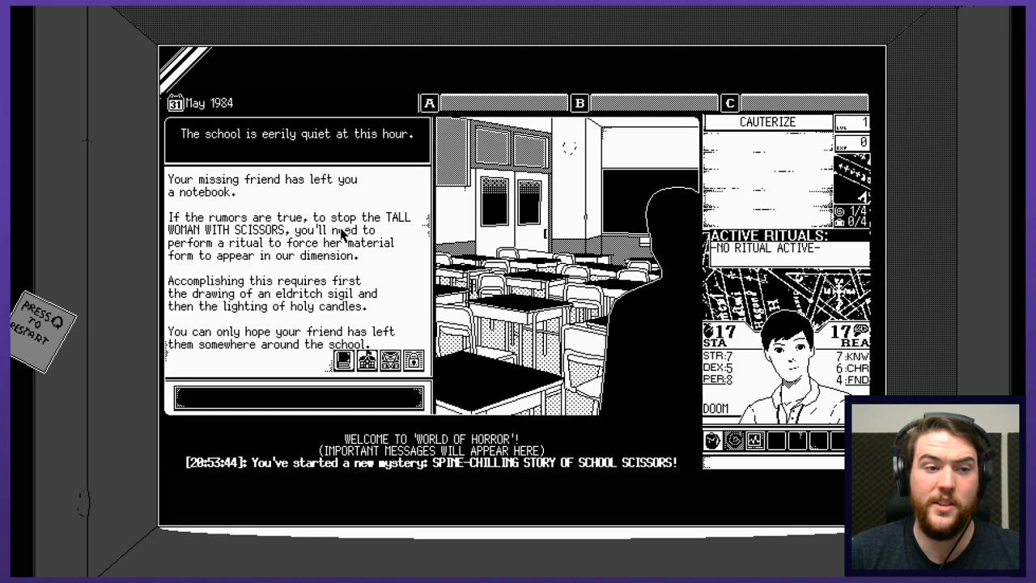
mouse_move(316, 267)
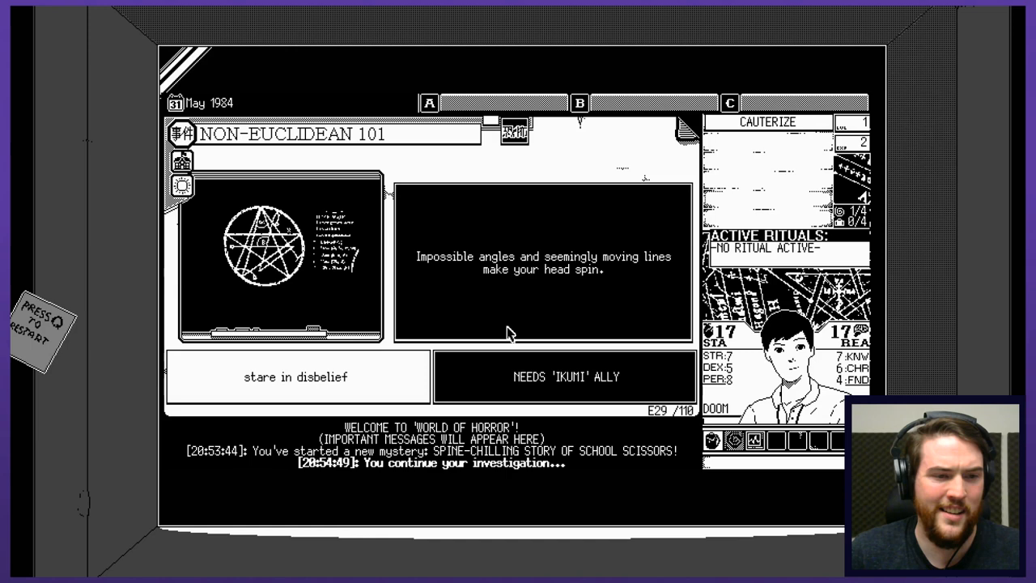
Stare in disbelief at the sigil, pass the charisma check, and resolve the Non-Euclidean 101 event
left_click(298, 376)
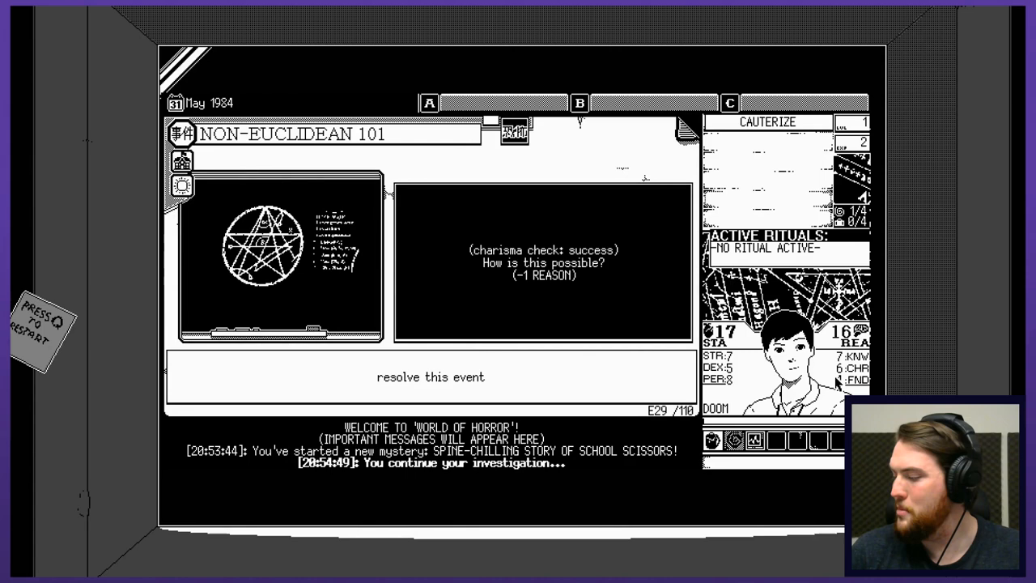
left_click(430, 376)
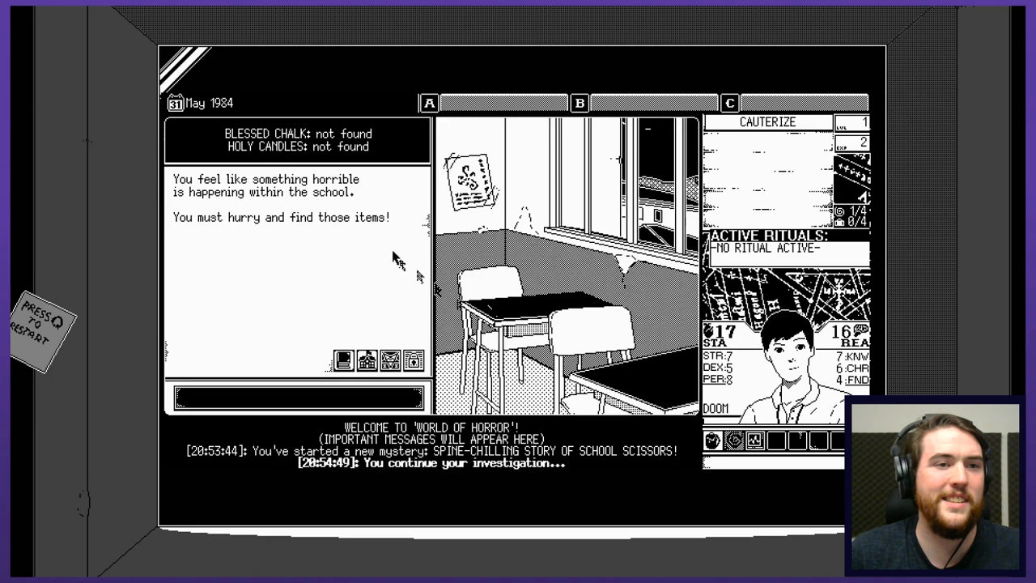
mouse_move(327, 219)
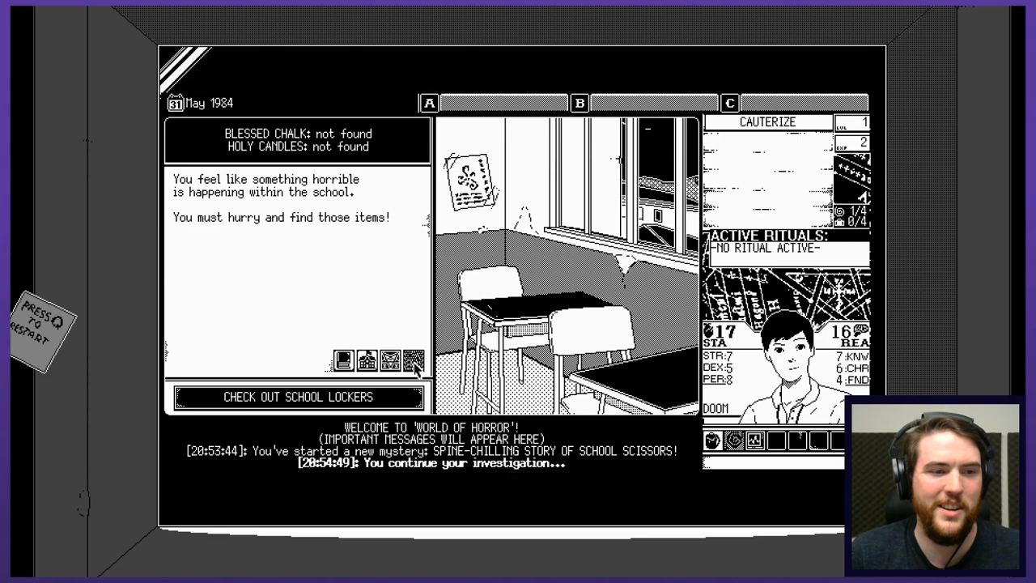
Head to the school lockers, triggering the Locker Room event
left_click(298, 397)
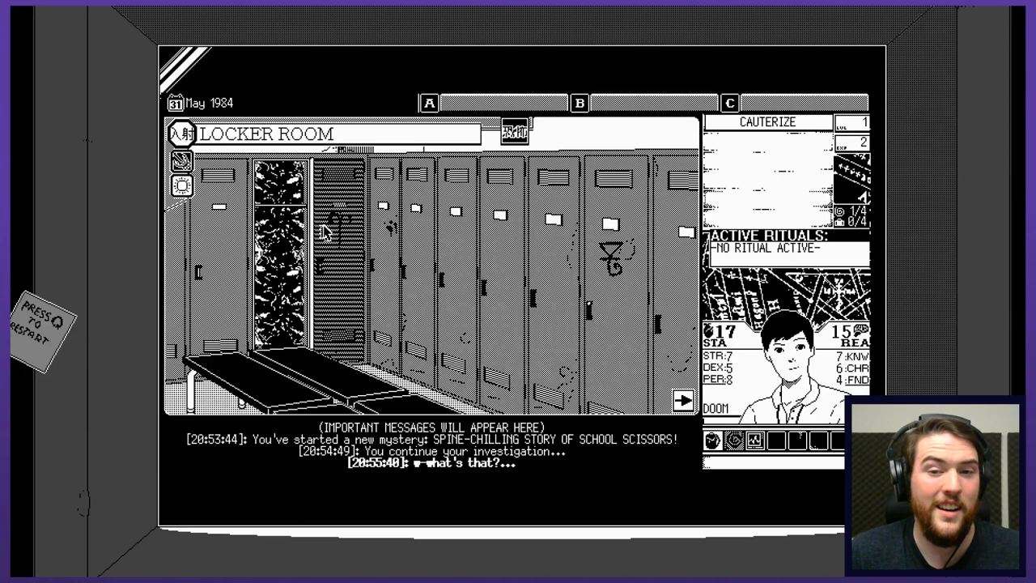
left_click(332, 243)
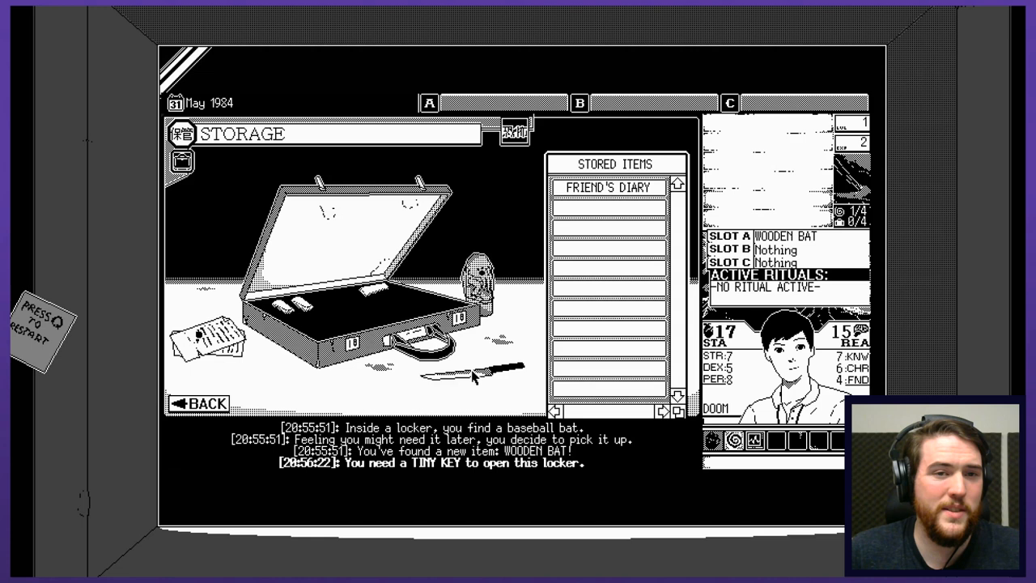
Read the Friend's Diary about hidden candles, store it again, and go back to the school
left_click(609, 188)
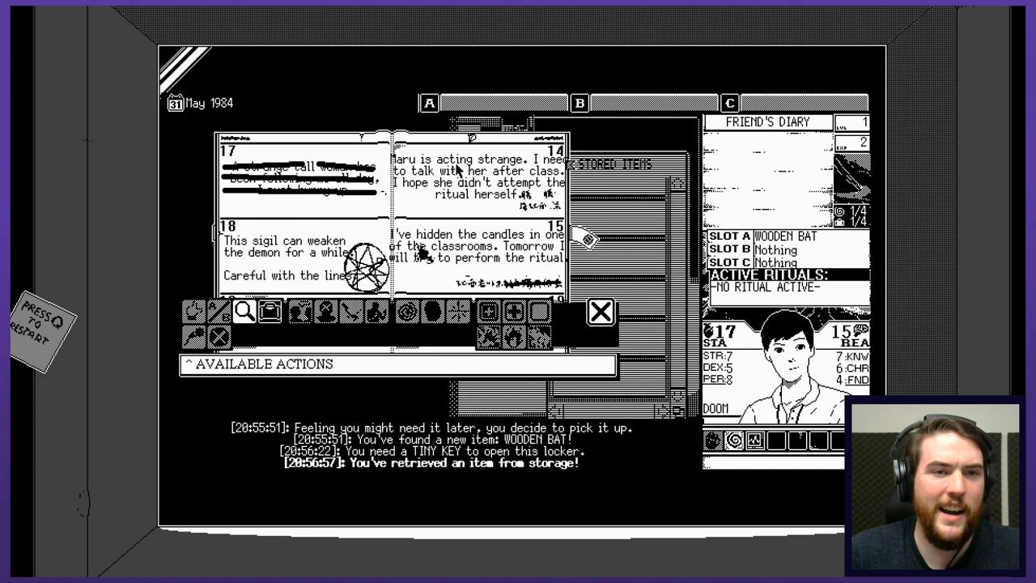
mouse_move(500, 214)
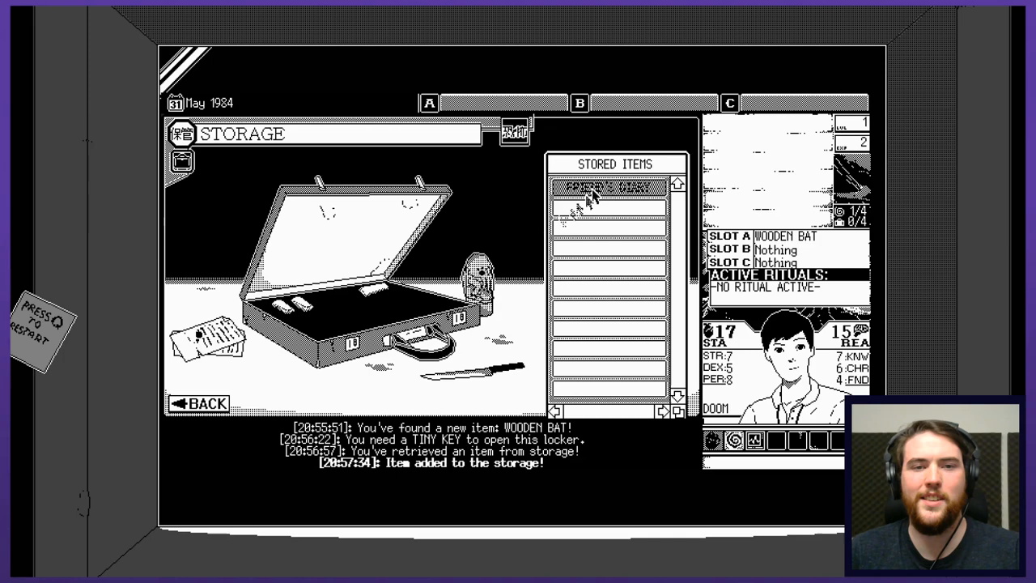
left_click(199, 404)
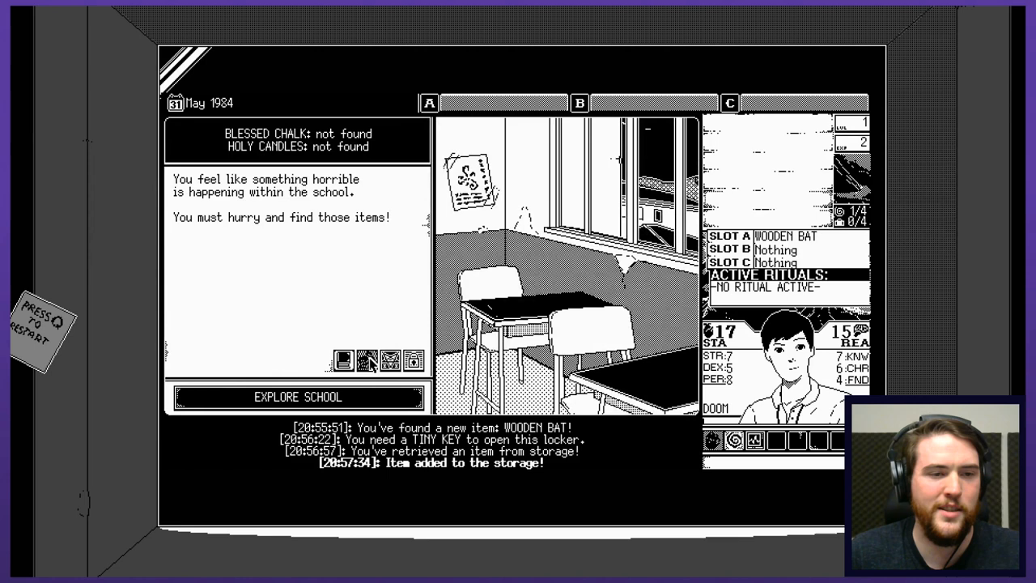
Explore the school and find the diary page placing the blessed chalk in the pool
left_click(298, 396)
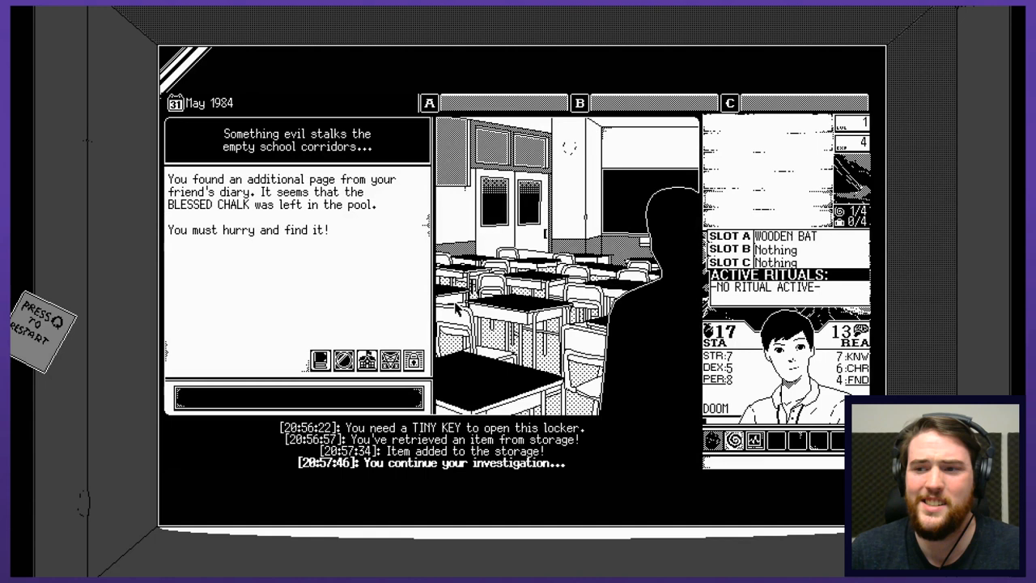
mouse_move(339, 221)
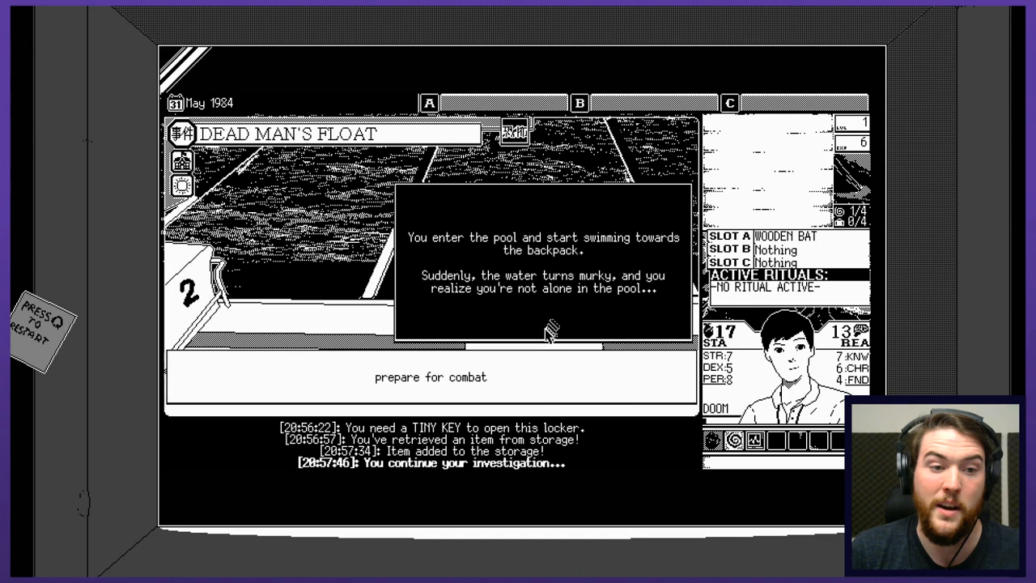
Prepare for combat with the Bloated Teacher in the Dead Man's Float event
left_click(430, 375)
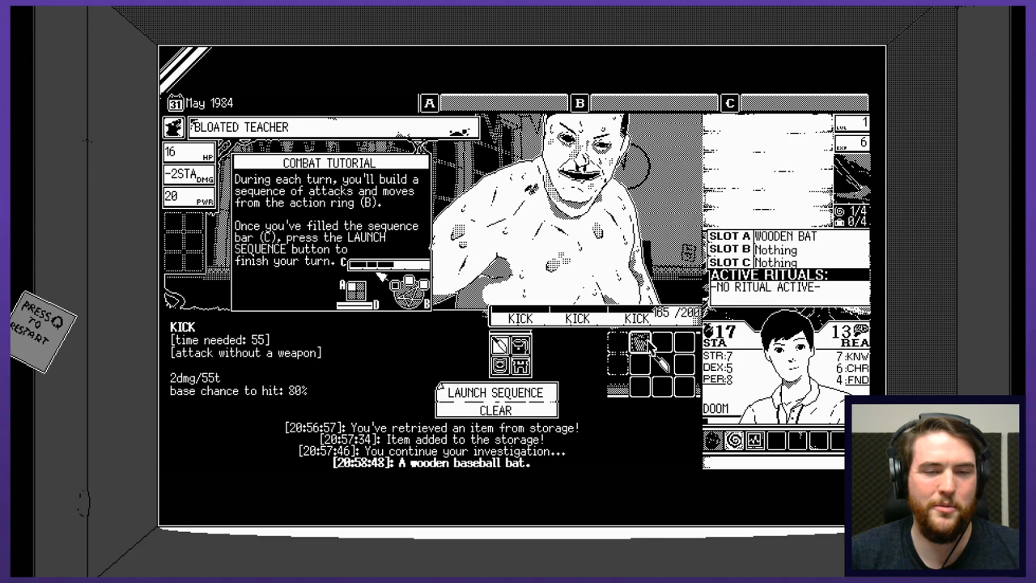
Launch a kick sequence, then queue and launch 'Look for an improvised weapon' to grab a branch
left_click(496, 398)
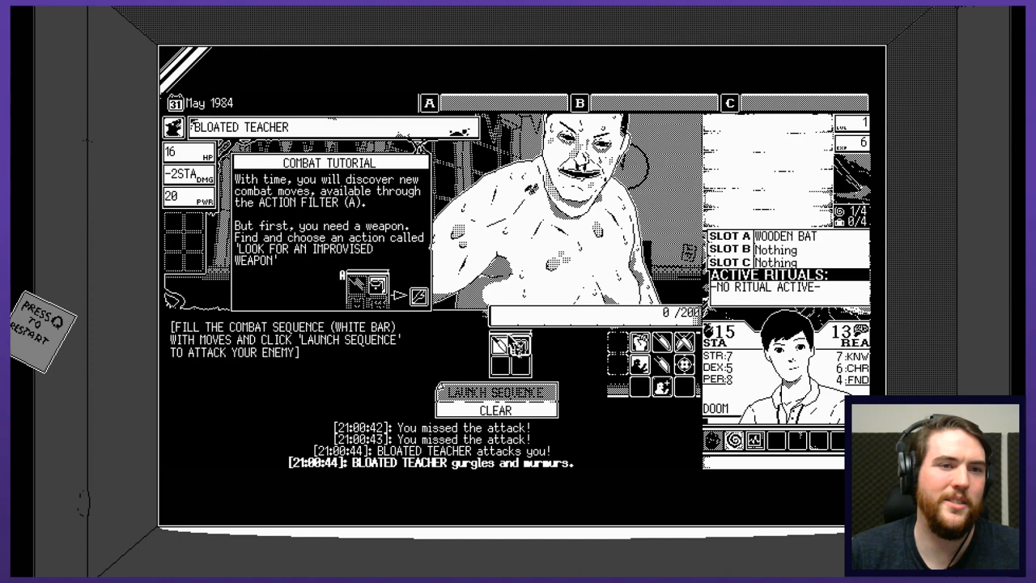
left_click(639, 364)
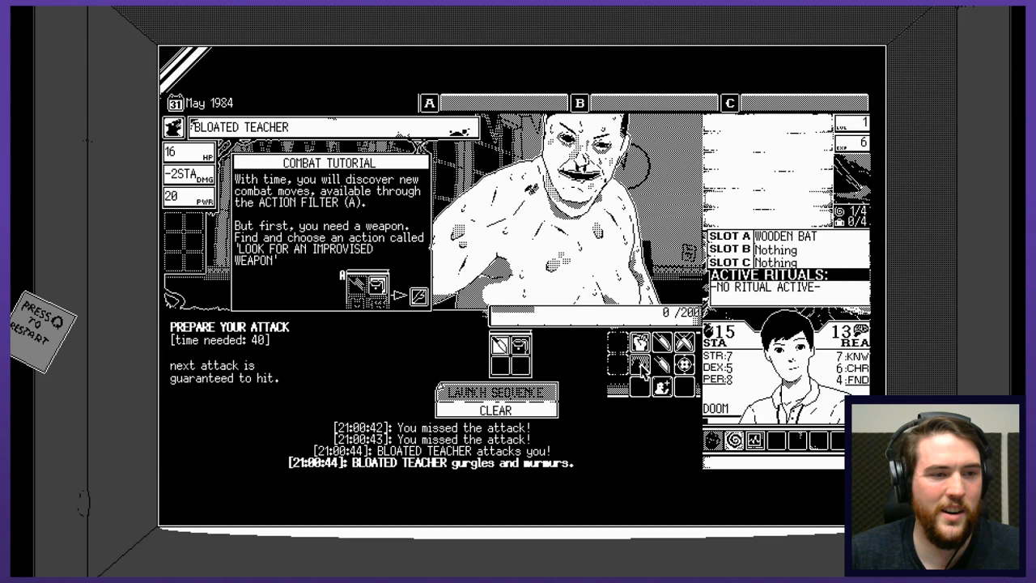
left_click(639, 366)
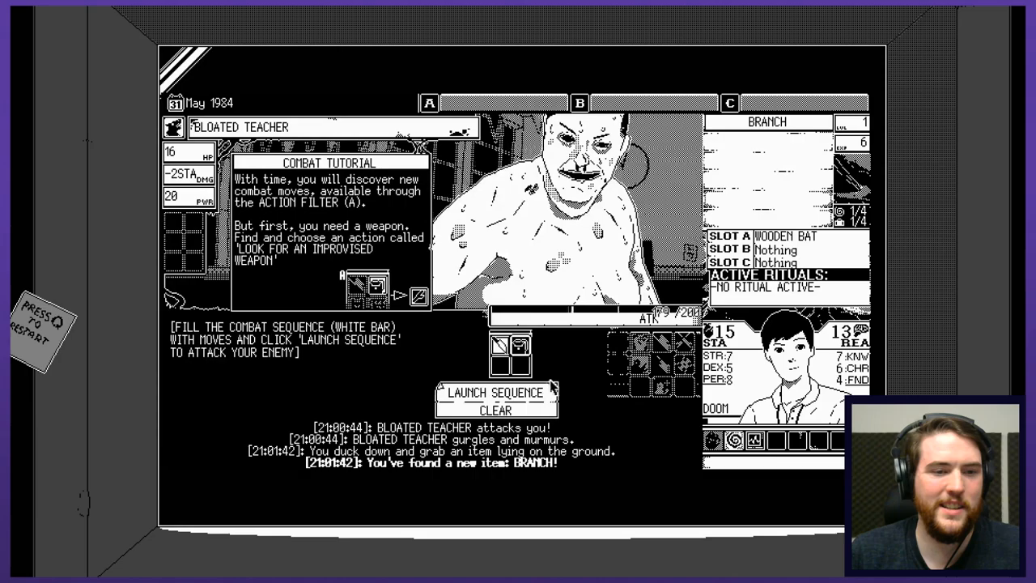
left_click(495, 392)
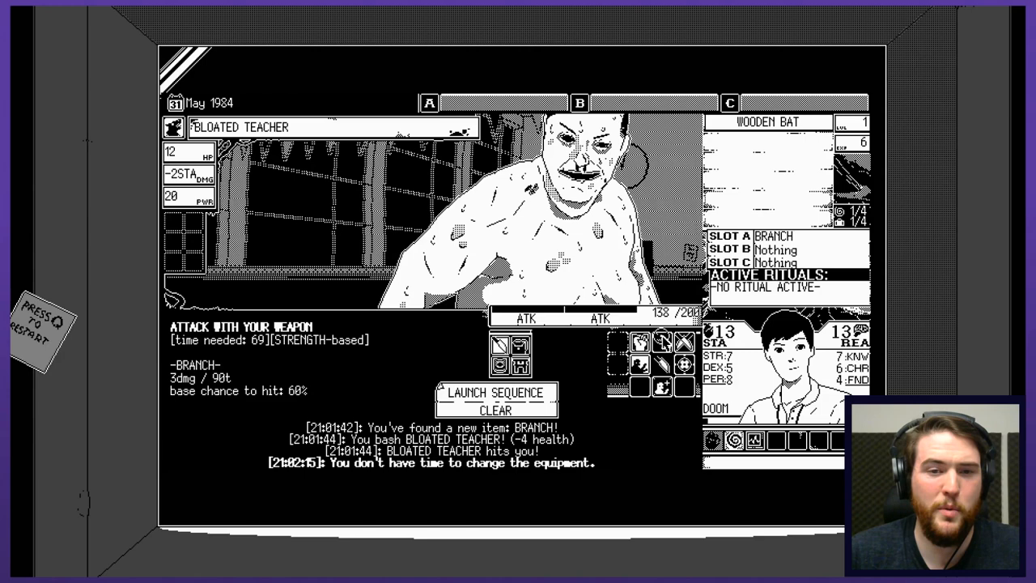
Launch two attack-and-kick sequences with the branch until the Bloated Teacher falls for 7 EXP
left_click(495, 397)
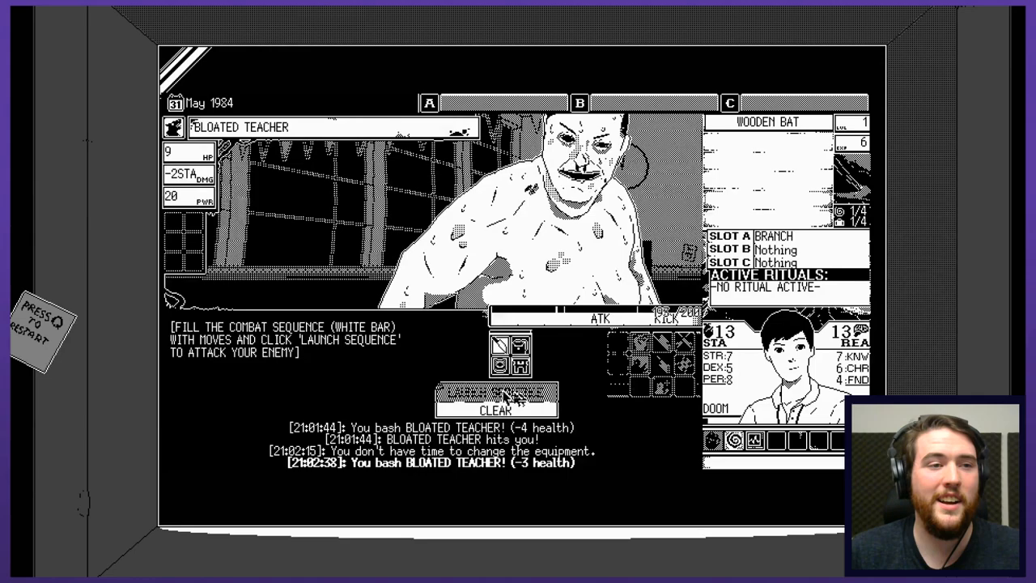
left_click(496, 397)
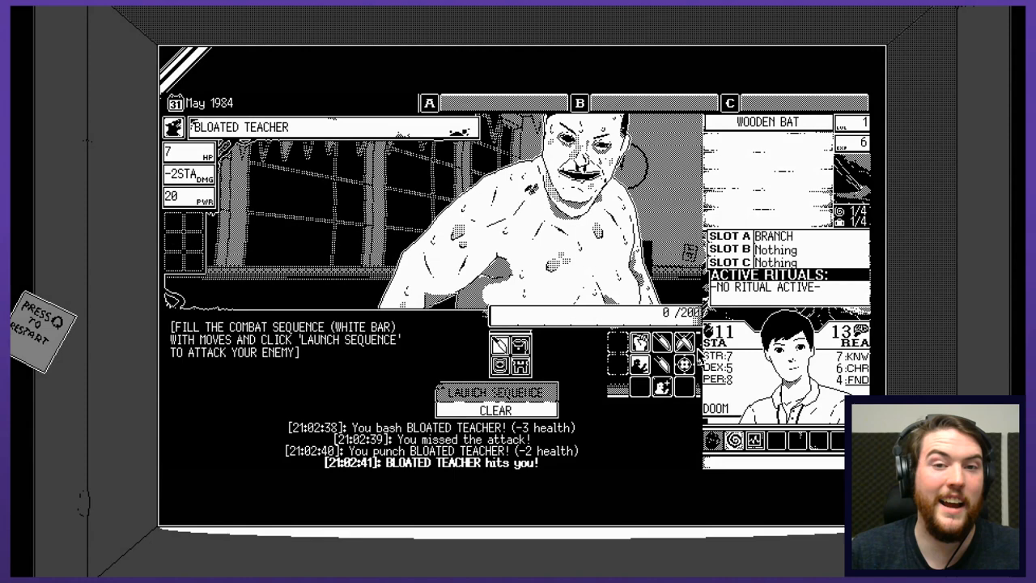
left_click(496, 395)
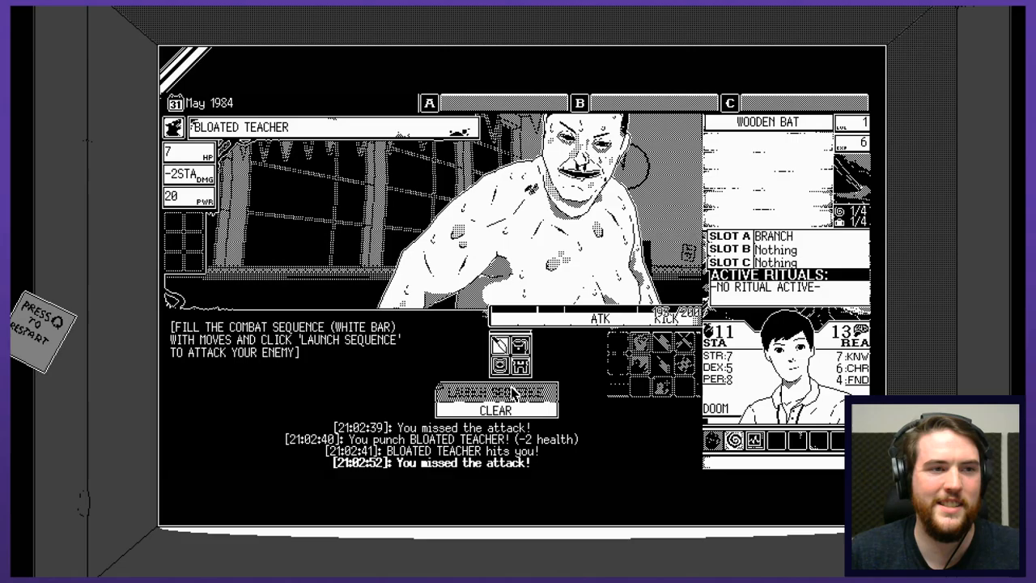
left_click(495, 395)
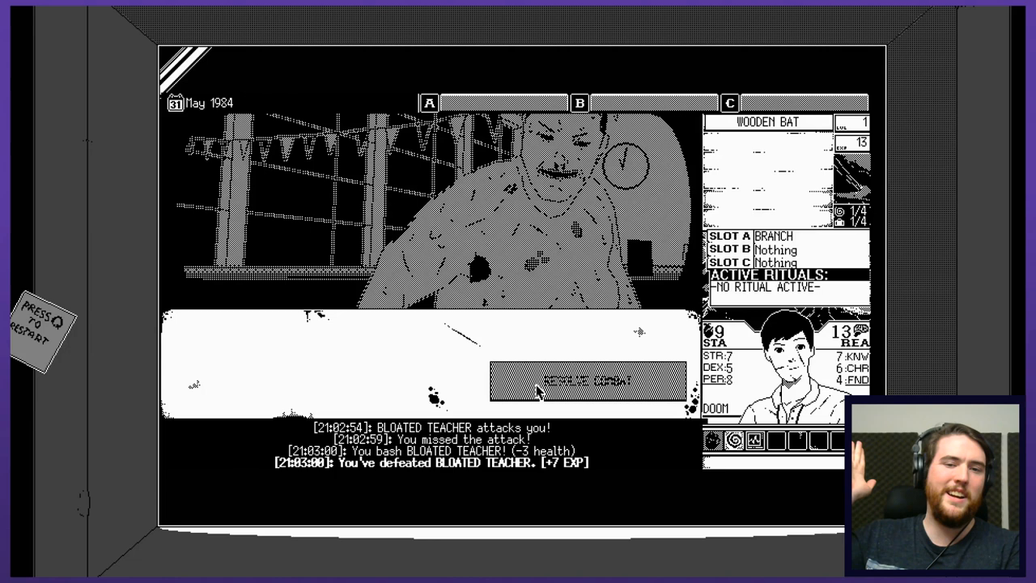
left_click(590, 380)
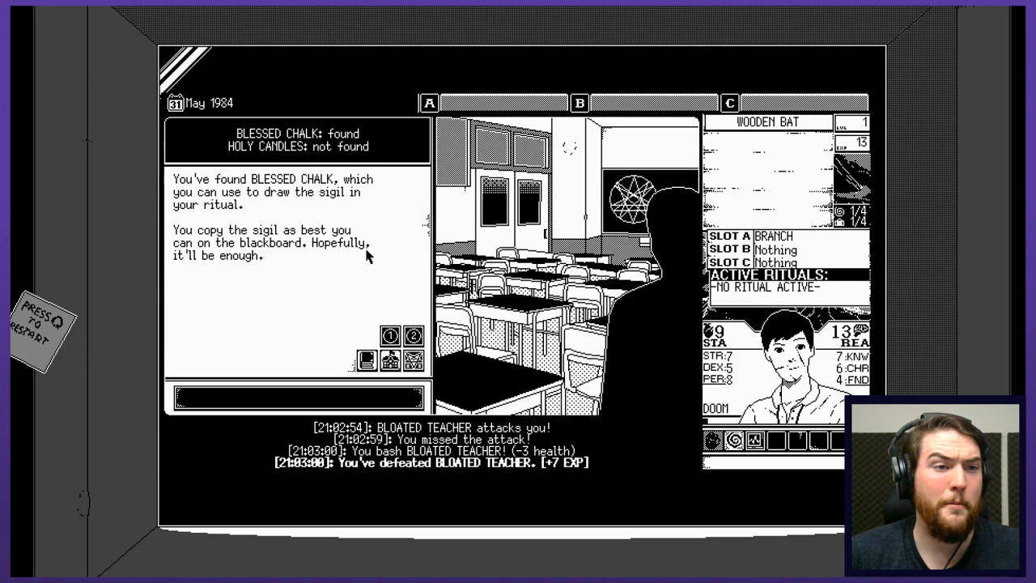
mouse_move(337, 198)
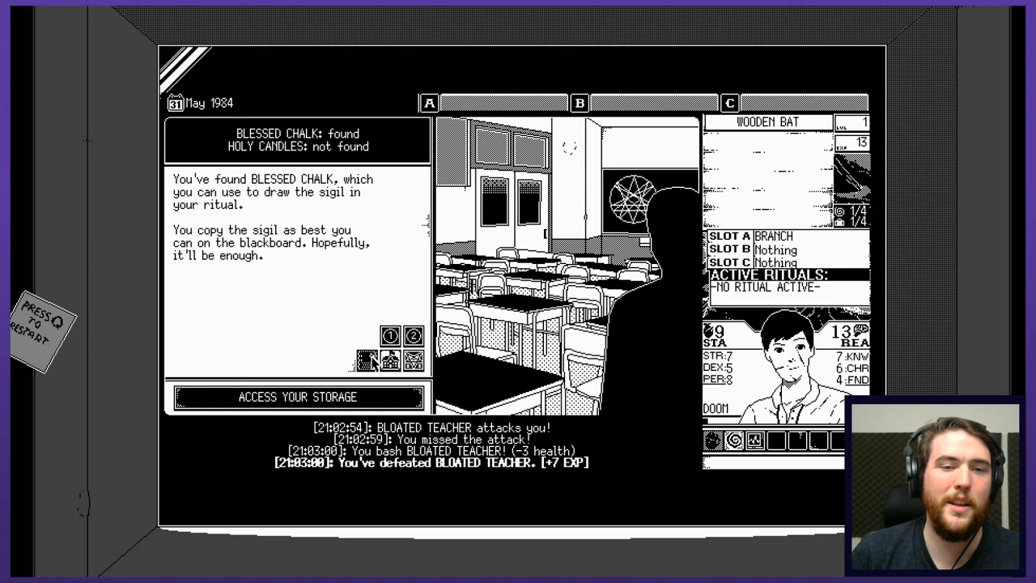
Access storage to take the Friend's Diary back out
left_click(298, 396)
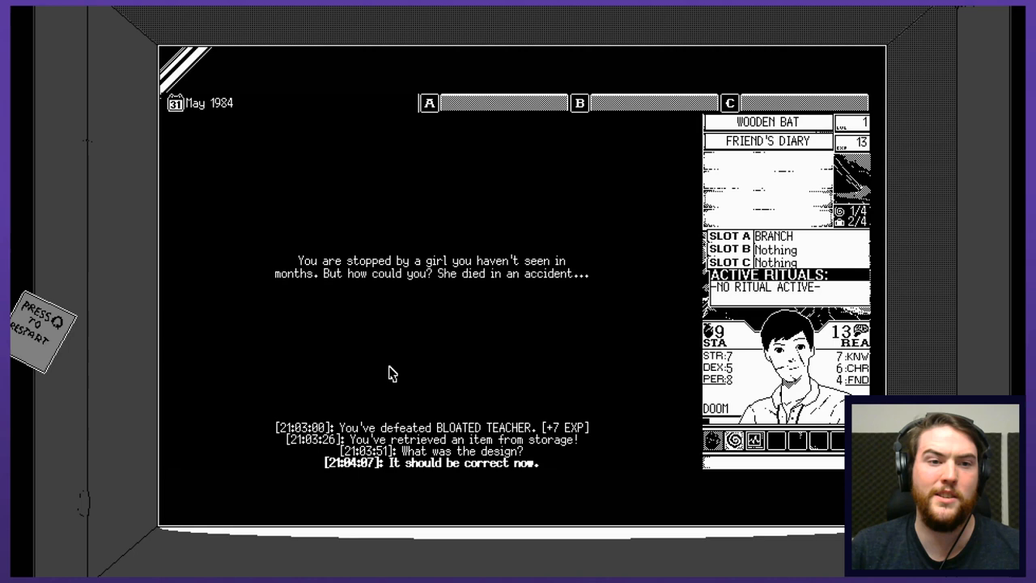
mouse_move(486, 320)
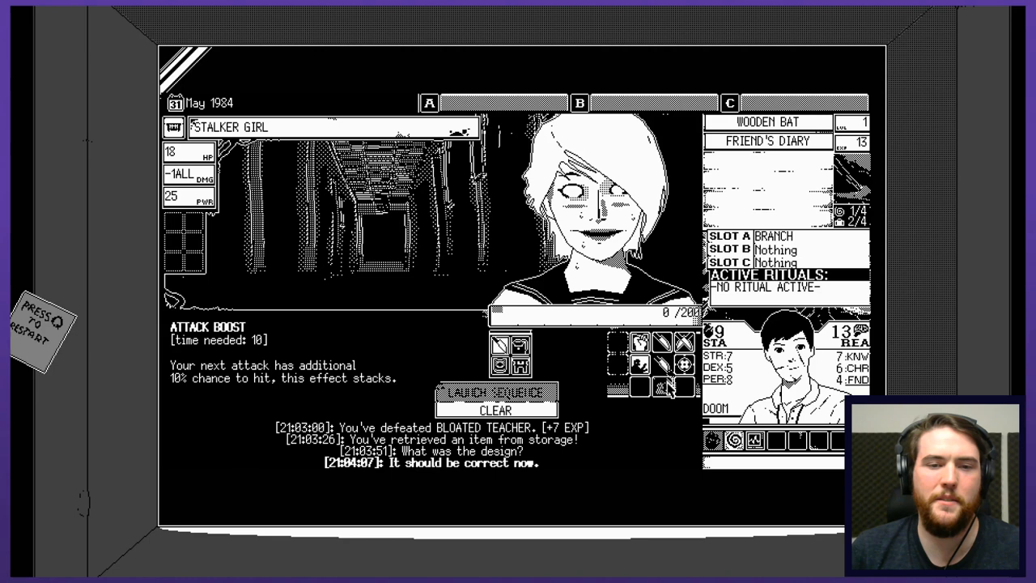
Queue attack moves and launch them twice to defeat the Stalker Girl for 7 EXP
left_click(641, 346)
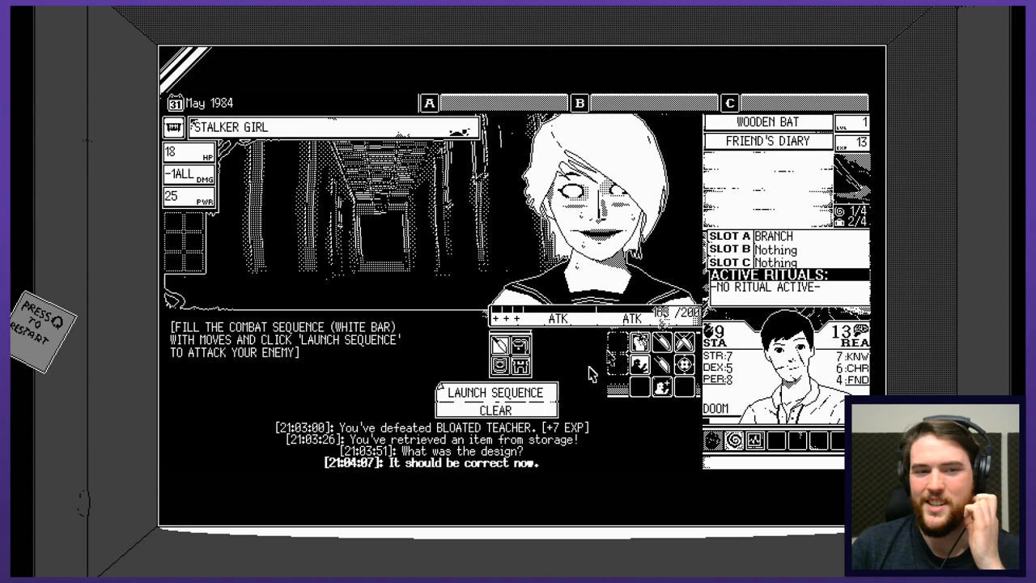
left_click(495, 395)
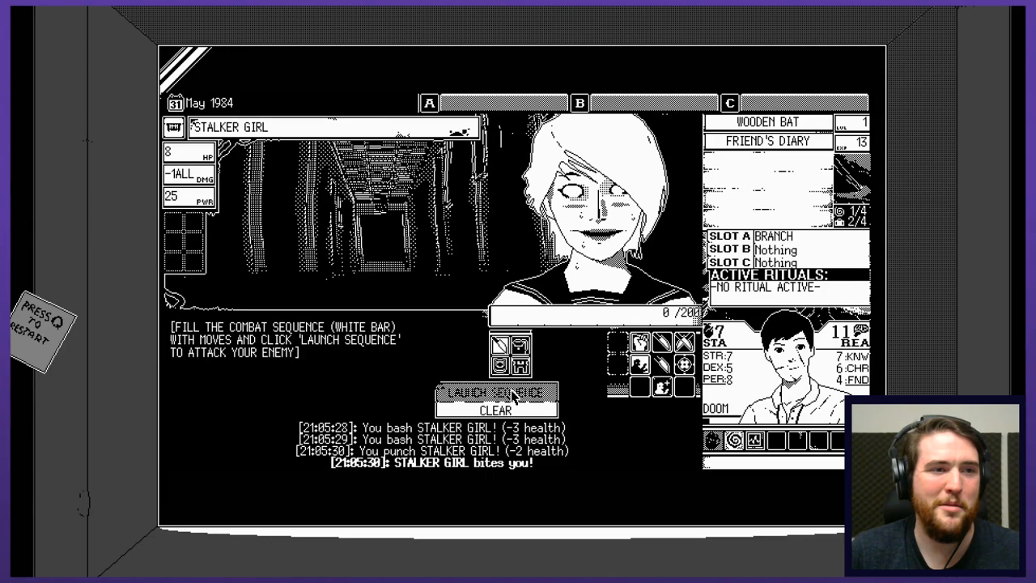
left_click(495, 395)
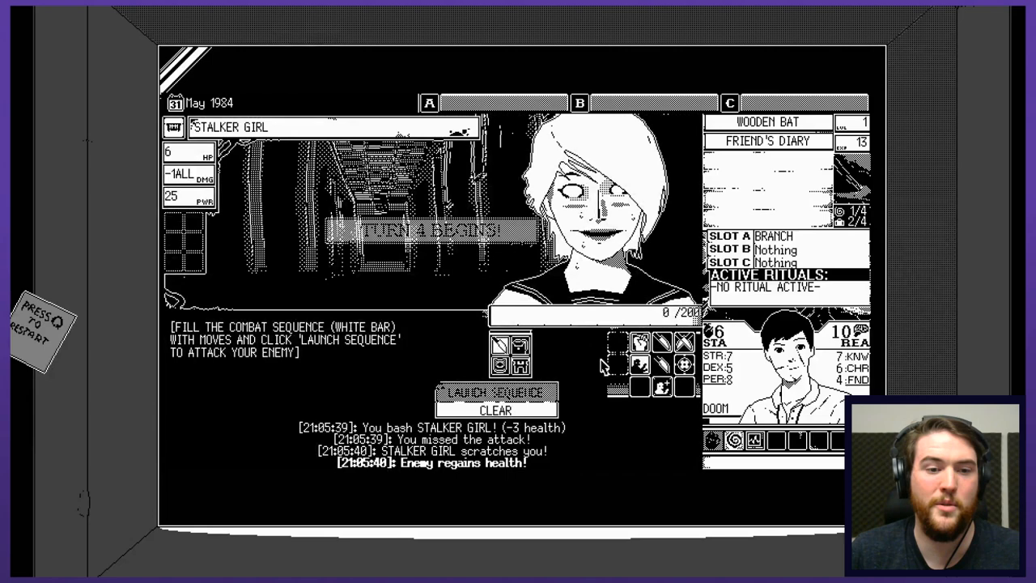
left_click(495, 397)
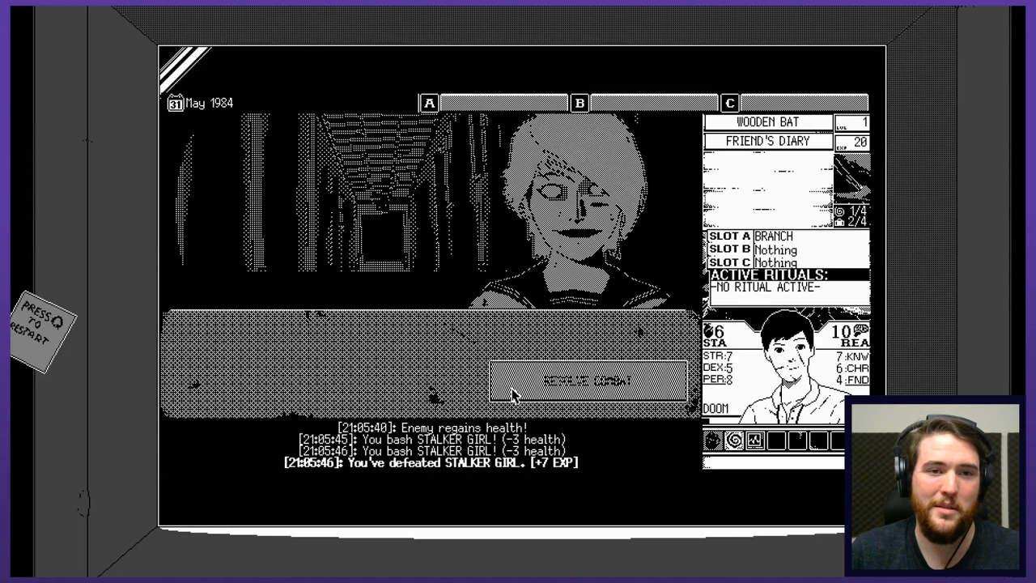
Resolve the won Stalker Girl fight and return to exploring the school
left_click(587, 380)
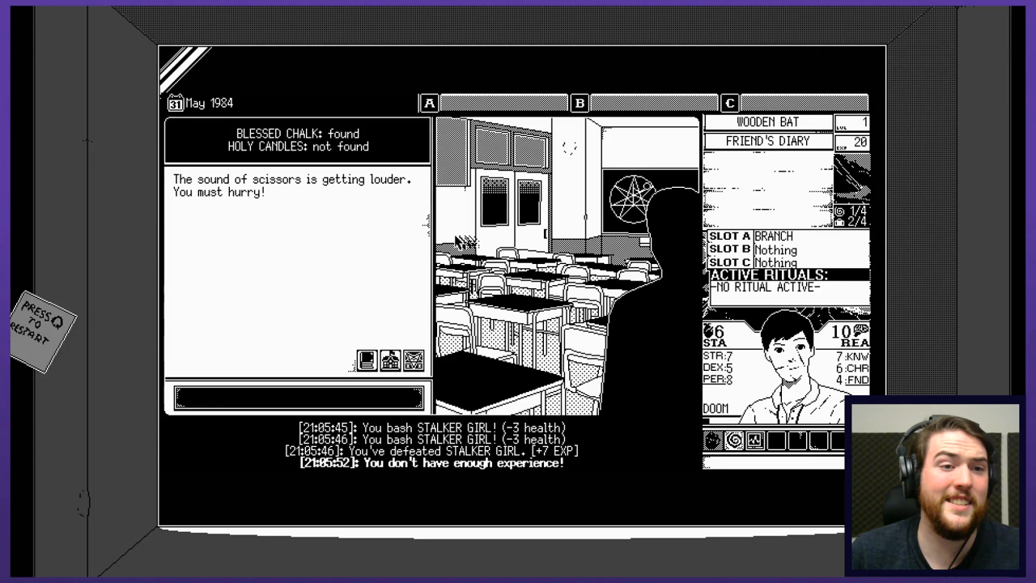
mouse_move(340, 285)
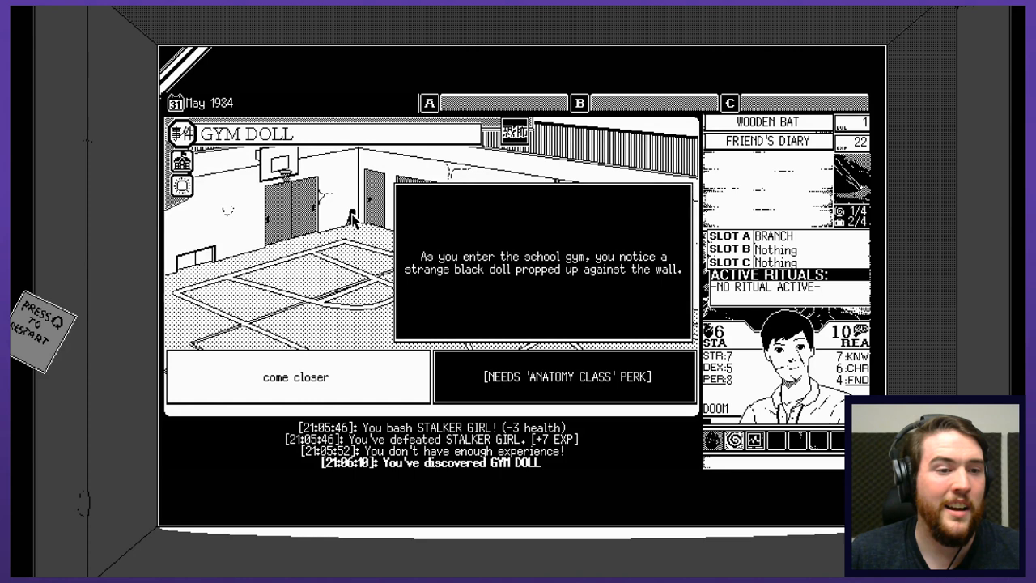
Come closer to the black gym doll, revealing a half-eaten corpse for 2 reason loss, and resolve the event
left_click(296, 376)
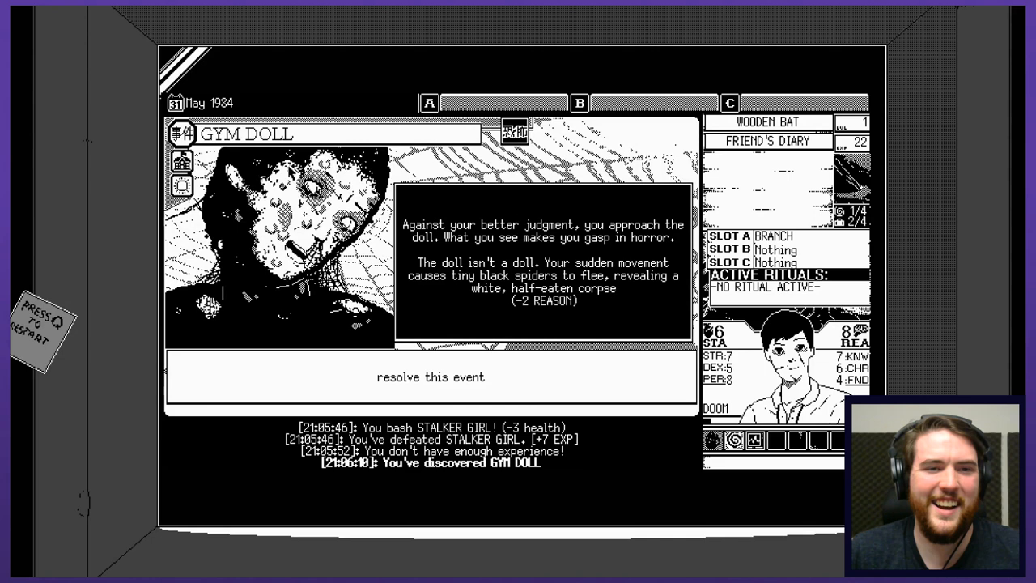
mouse_move(550, 209)
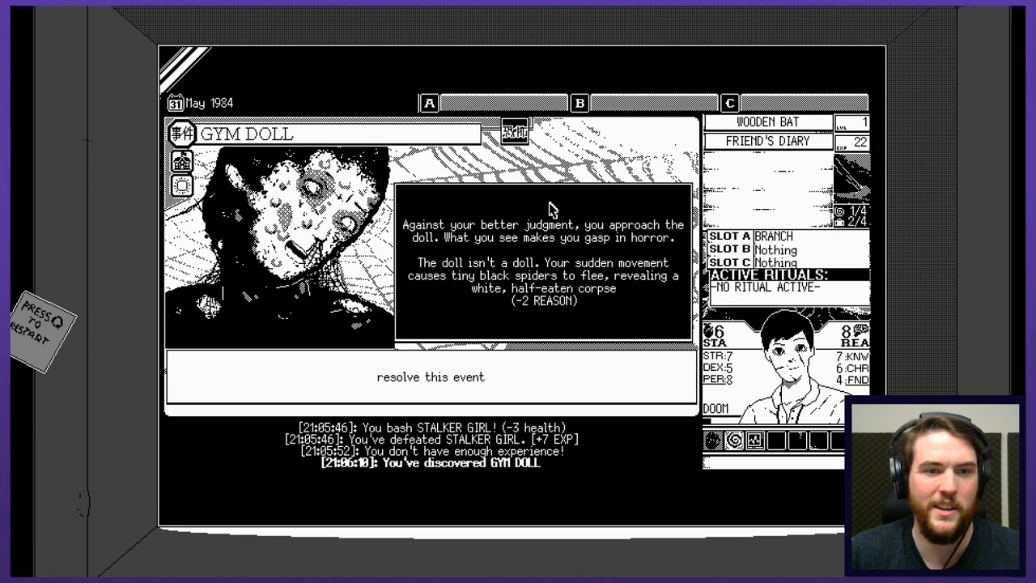
left_click(431, 376)
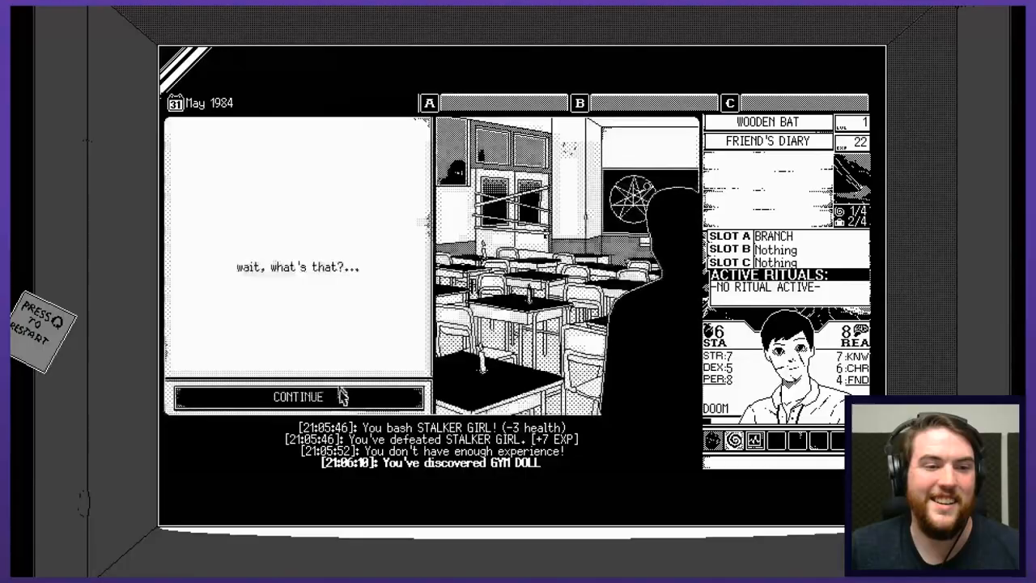
Continue past the strange noise message toward the Scissor Woman's appearance
left_click(298, 395)
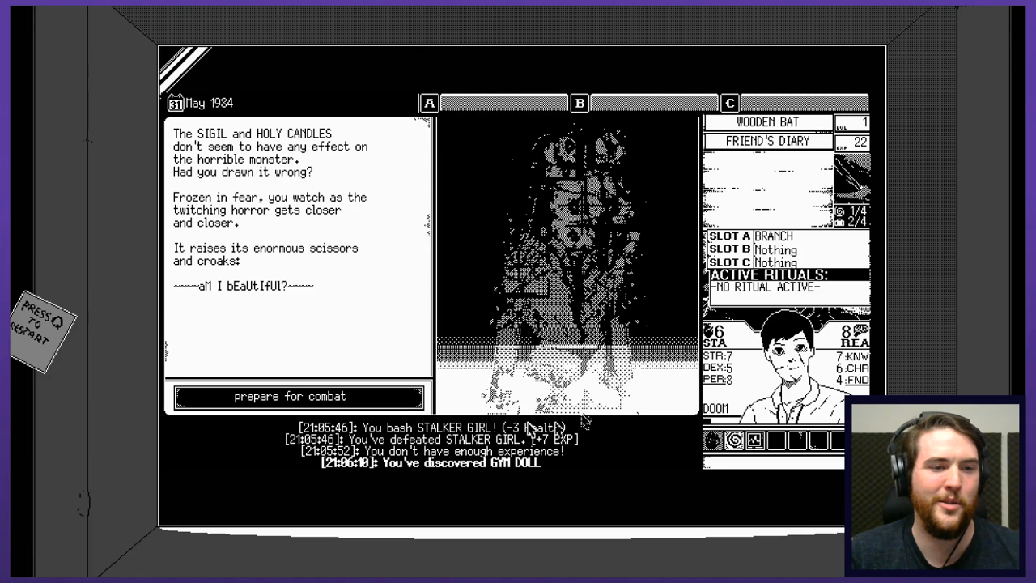
Prepare for combat and launch the CLAP, CLAP, BOW, CLAP, BOW sequence at the Scissor Woman
left_click(298, 396)
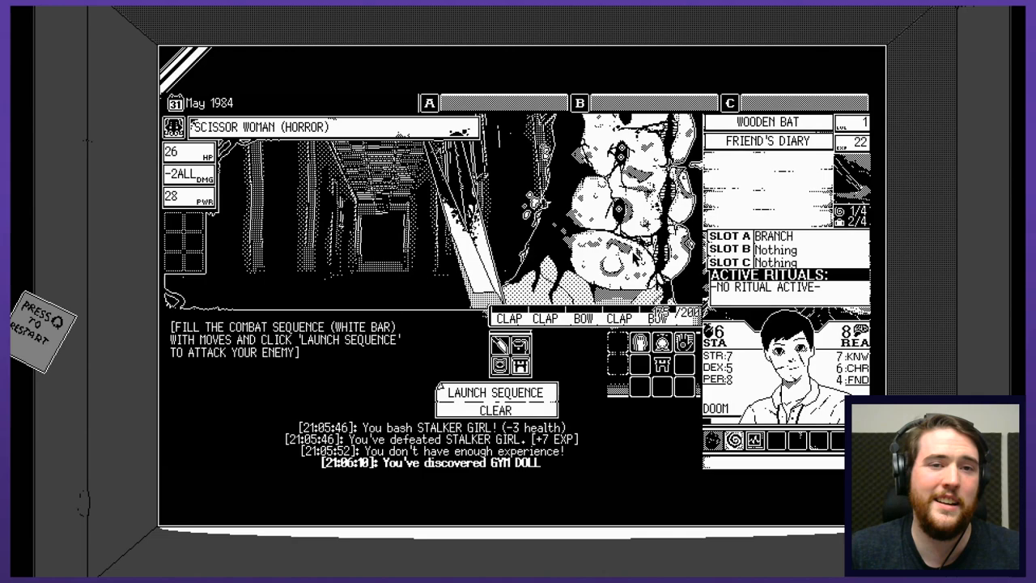
left_click(495, 394)
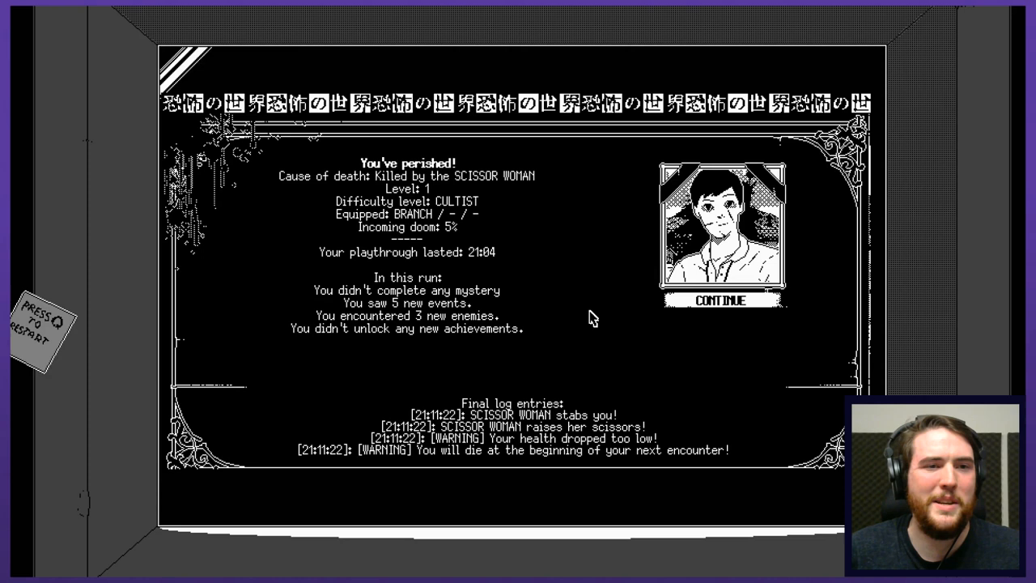
mouse_move(493, 204)
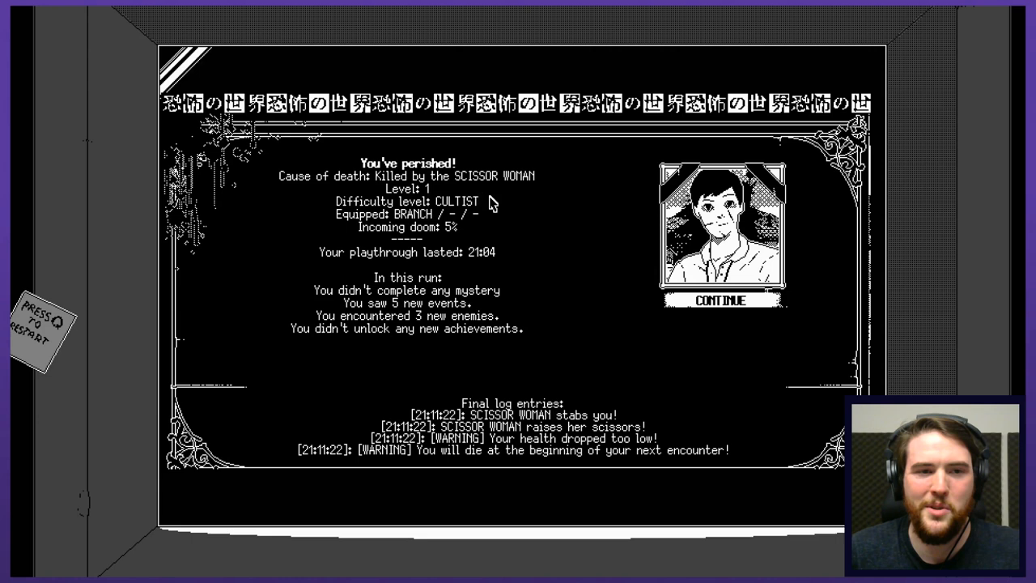
mouse_move(510, 233)
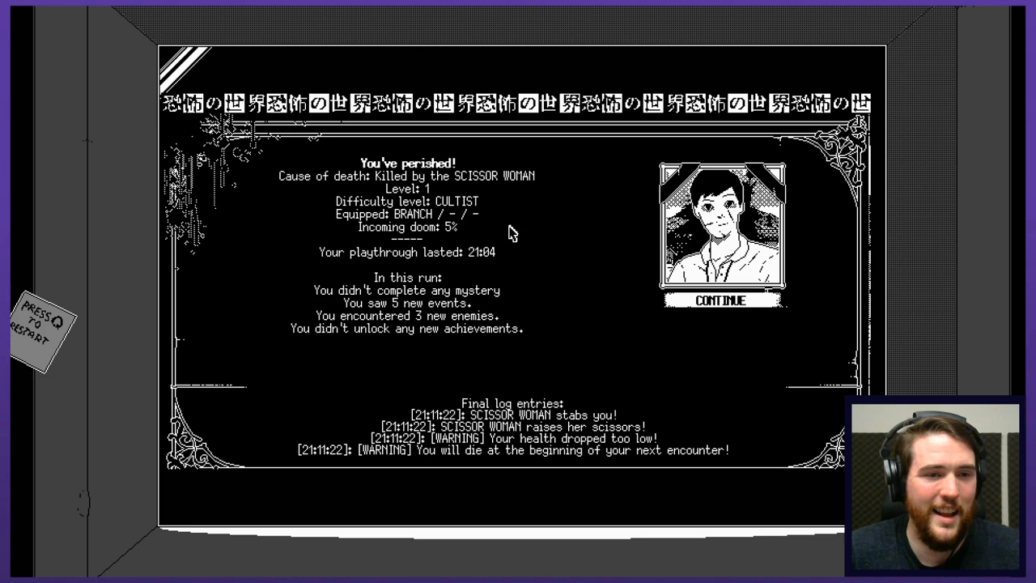
mouse_move(470, 339)
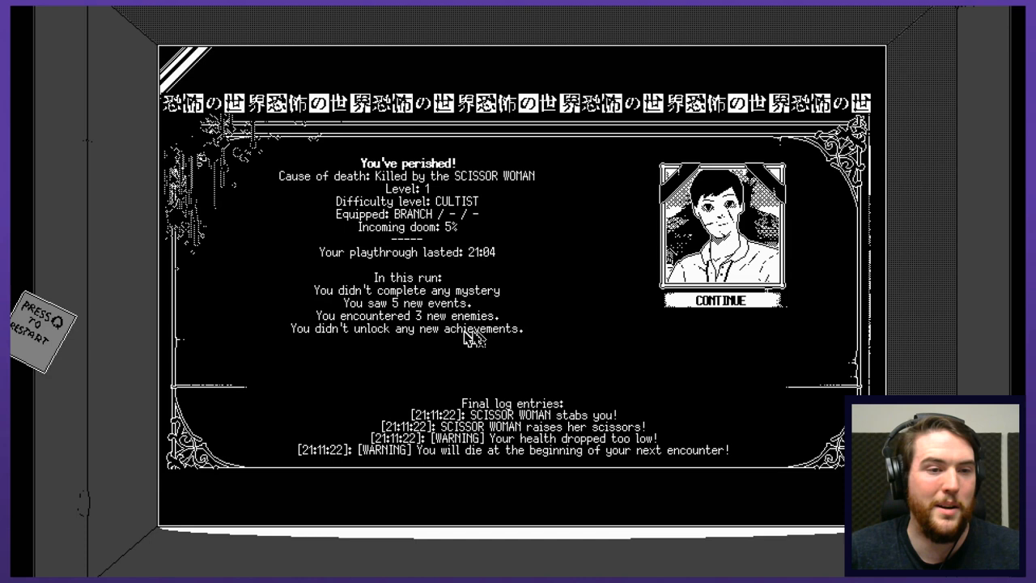